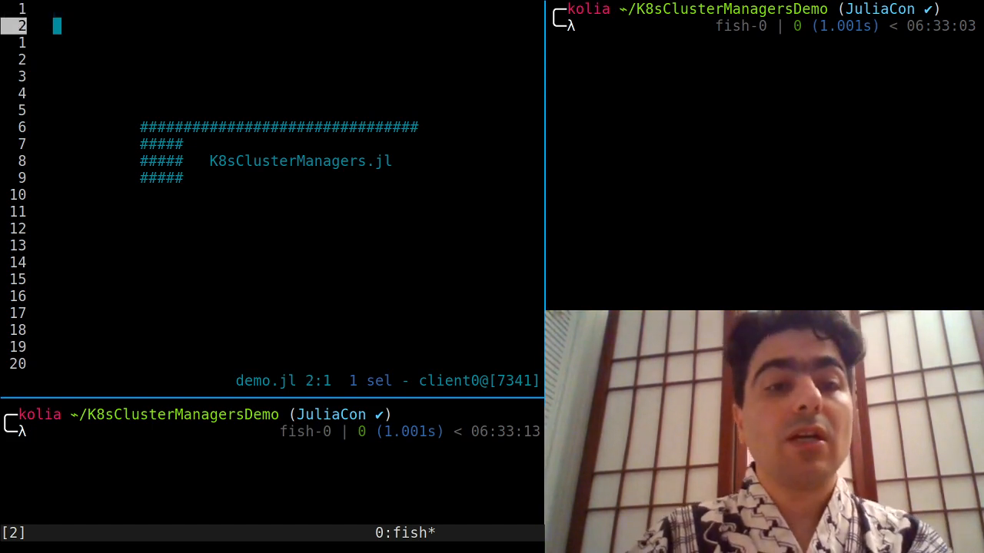
Step: Navigate to the kubectl run bare-julia command in demo.jl and run it in the shell pane
key(G)
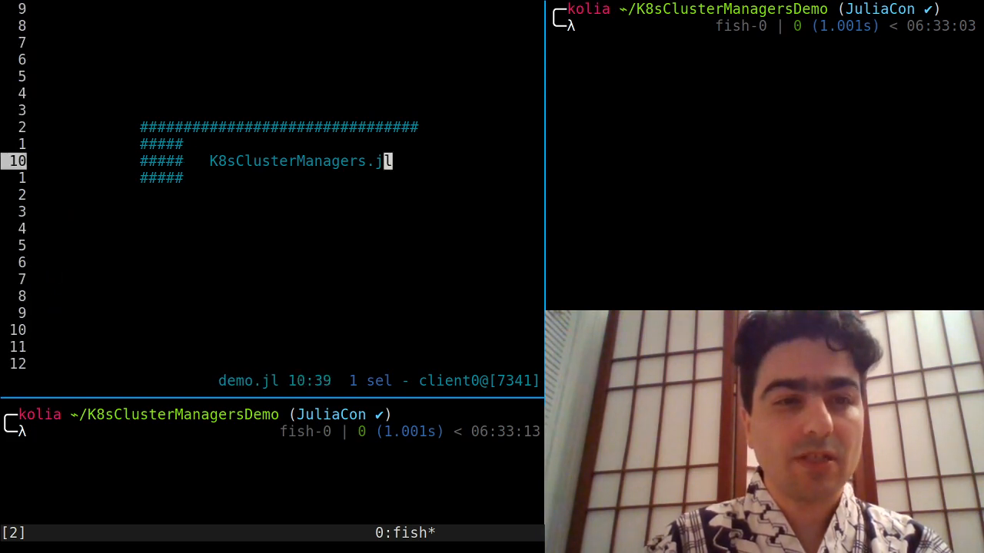
key(Up)
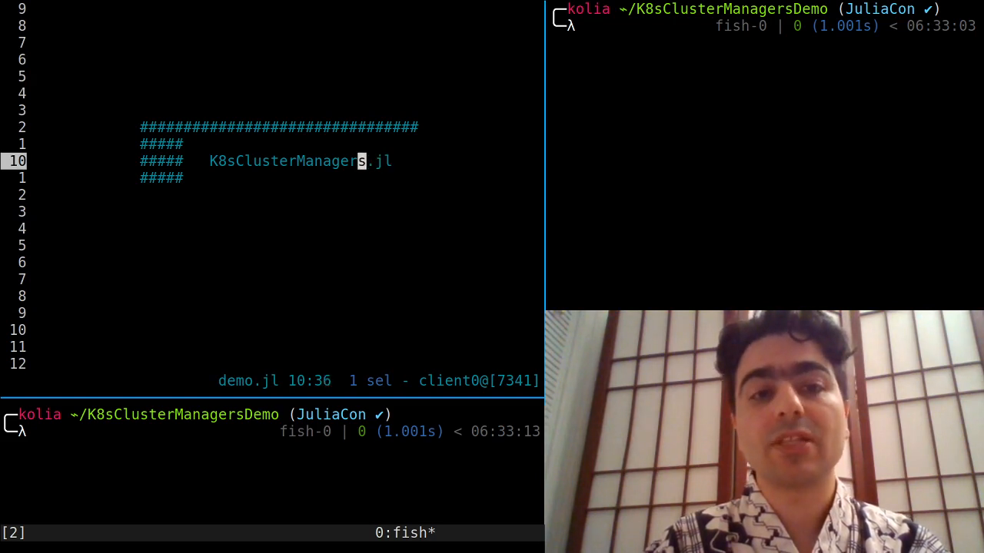
key(Up)
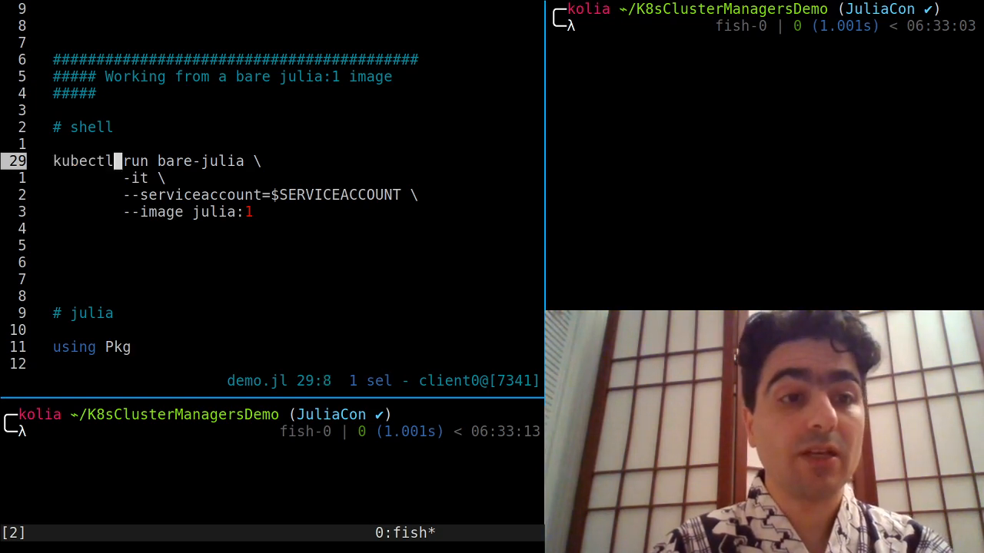
key(Left)
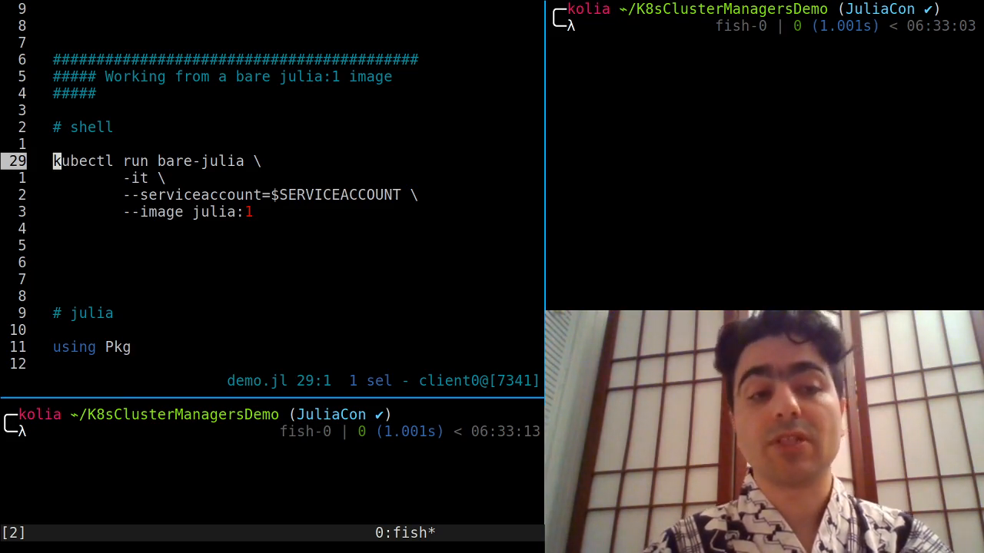
key(Down)
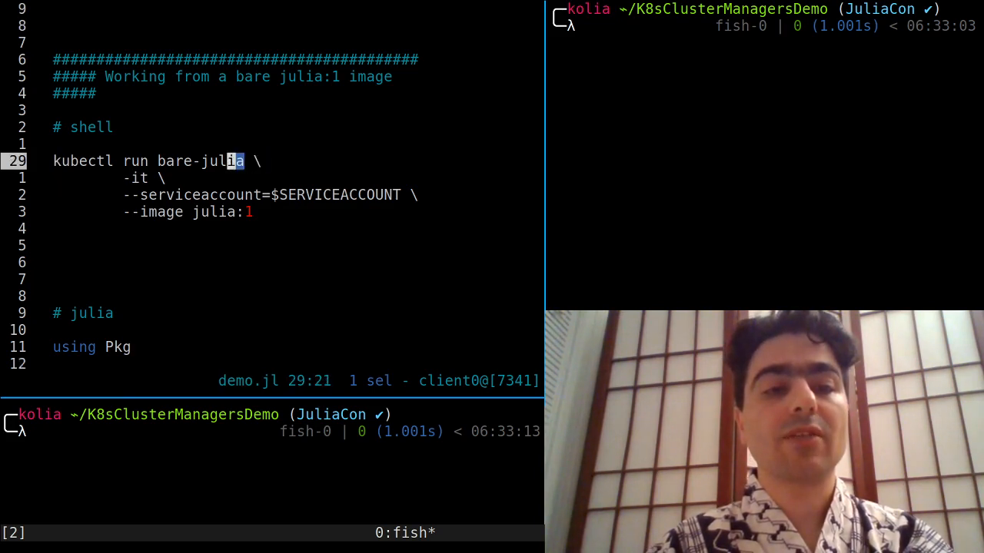
key(Down)
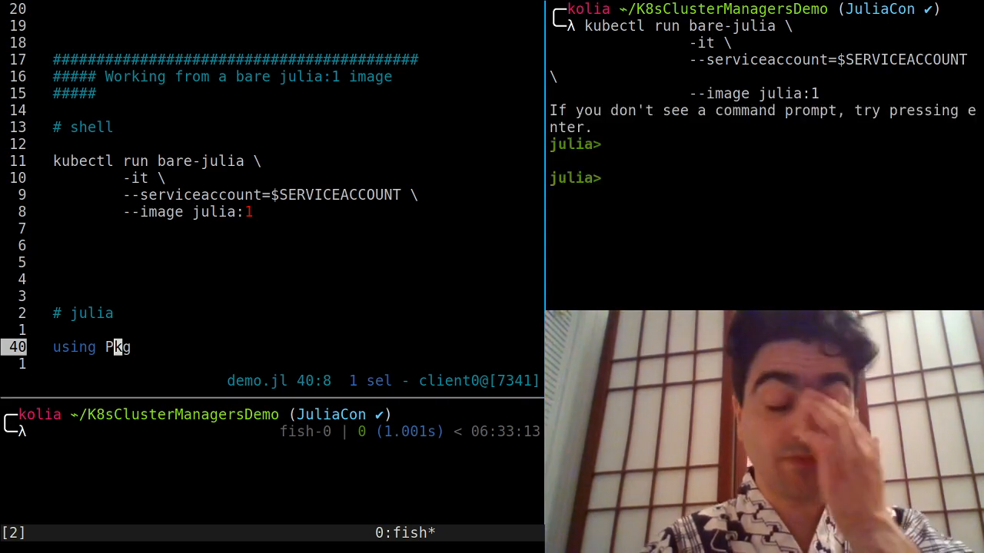
Step: Type the st status command in the pod REPL's package mode
text(st)
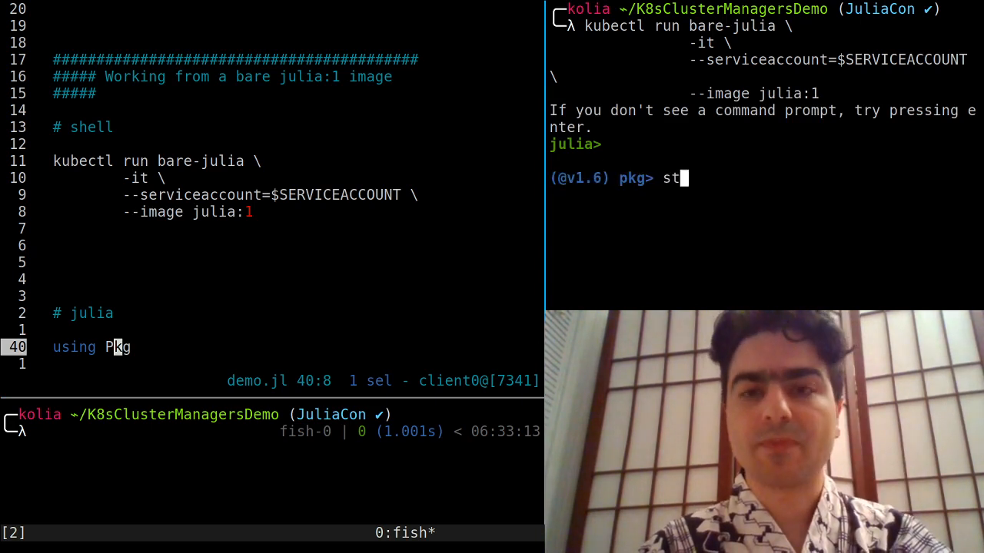
Step: Back at the julia prompt, send the Pkg.add, using and addprocs(K8sClusterManager(2)) lines
key(Return)
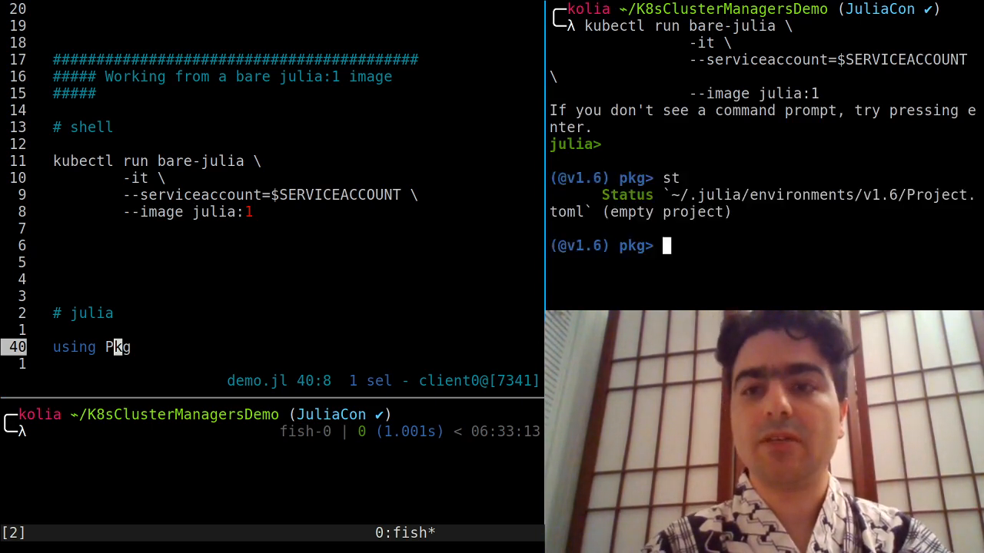
key(backspace)
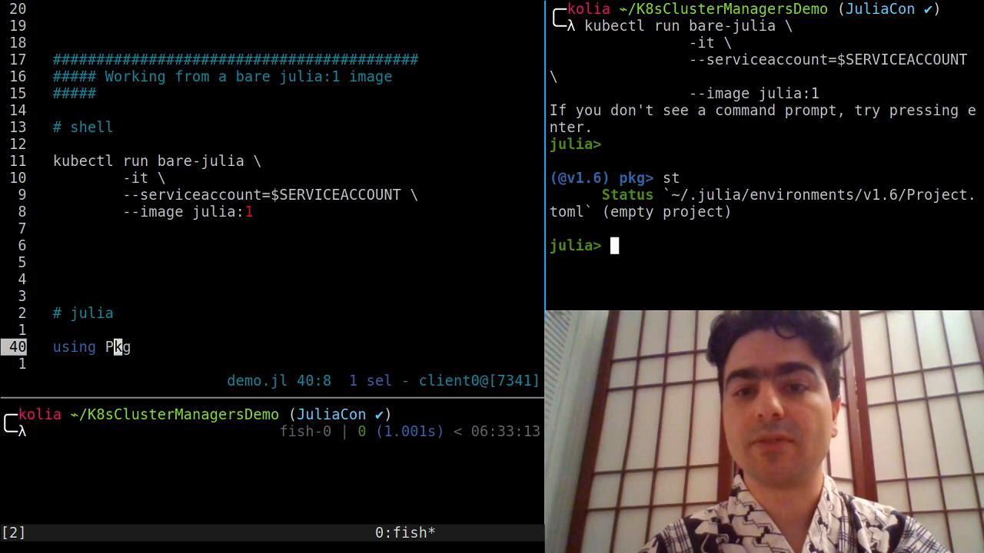
key(Return)
text(kube)
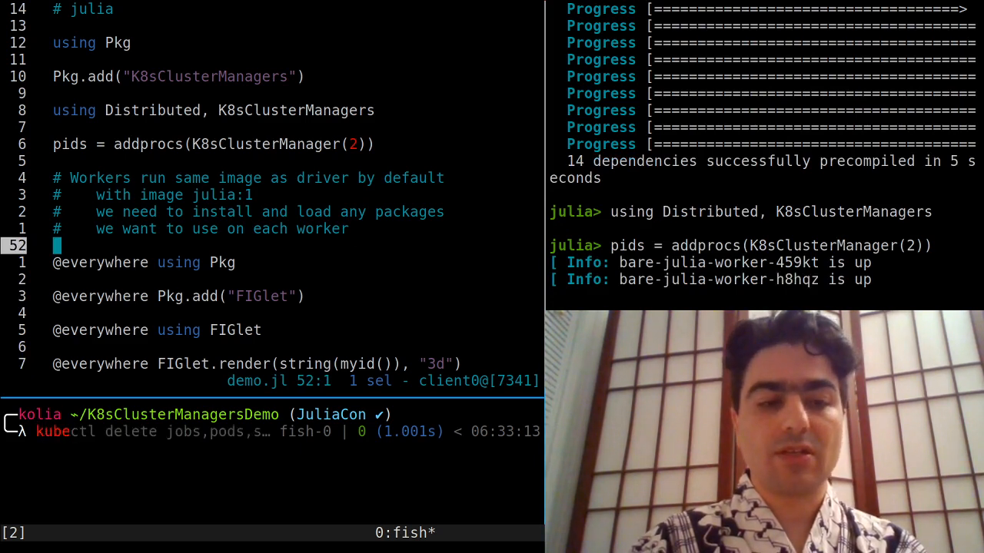
Step: Run 'watch -n 1 kubectl get pods' to monitor the pods live
text(watch -n 1 kubectl get pods)
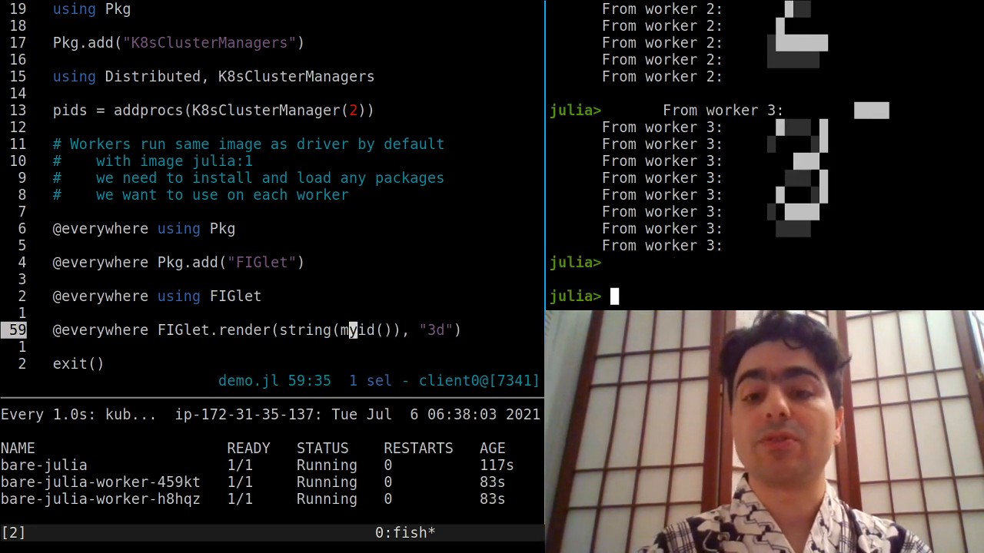
Step: Type myid, then scroll demo.jl down toward the custom simple-docker image section
text(myid)
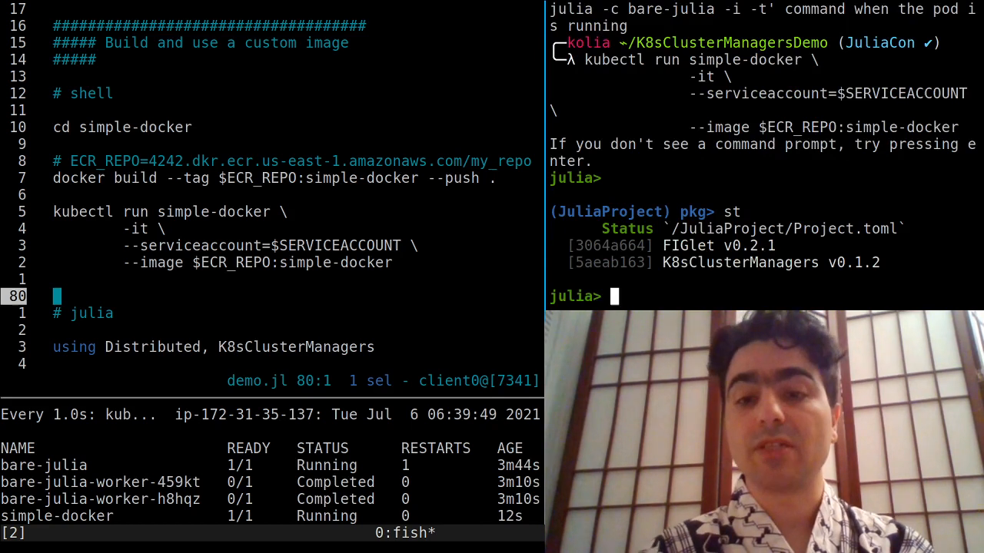
scroll(down, 3)
text(exit())
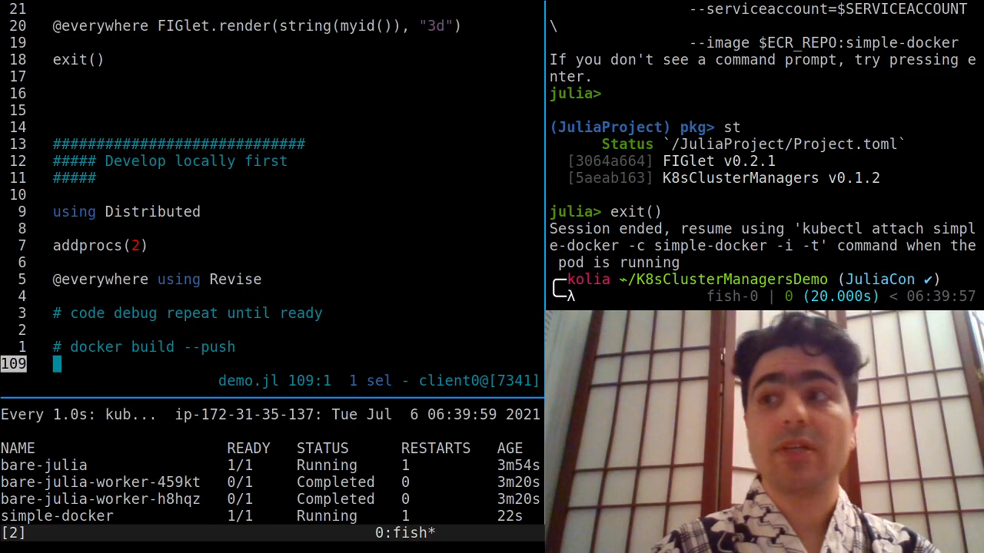
Step: Scroll demo.jl down to the julia_pod section and go to the start of its line
scroll(down, 3)
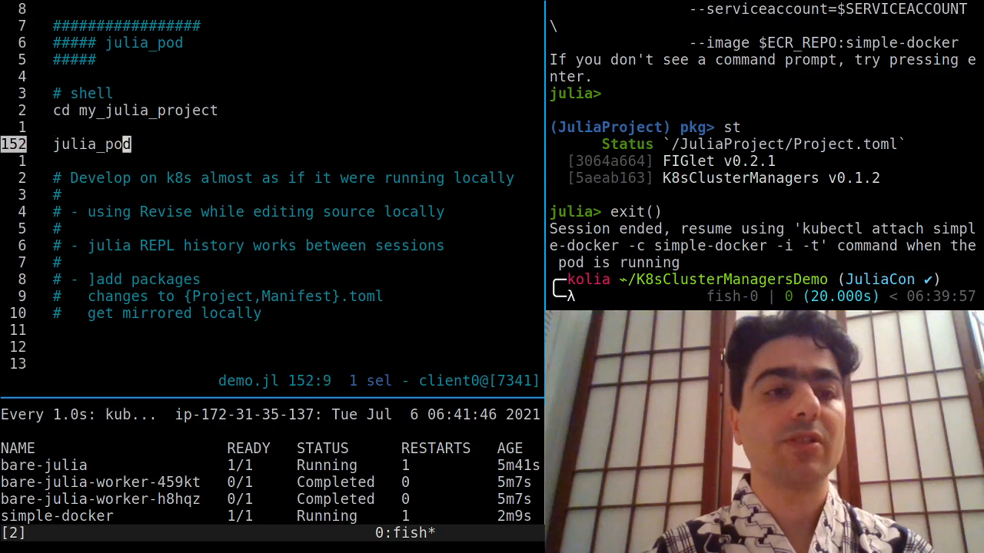
key(Home)
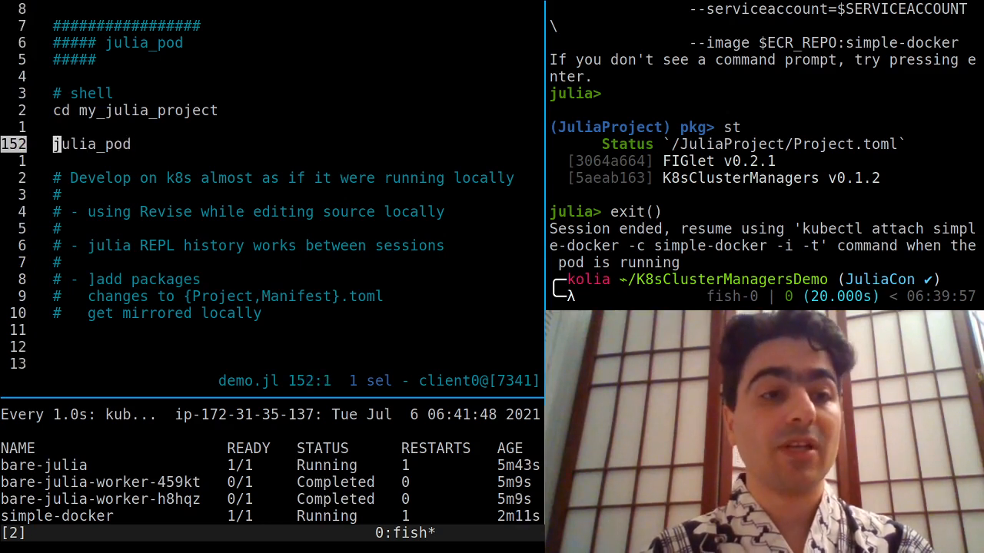